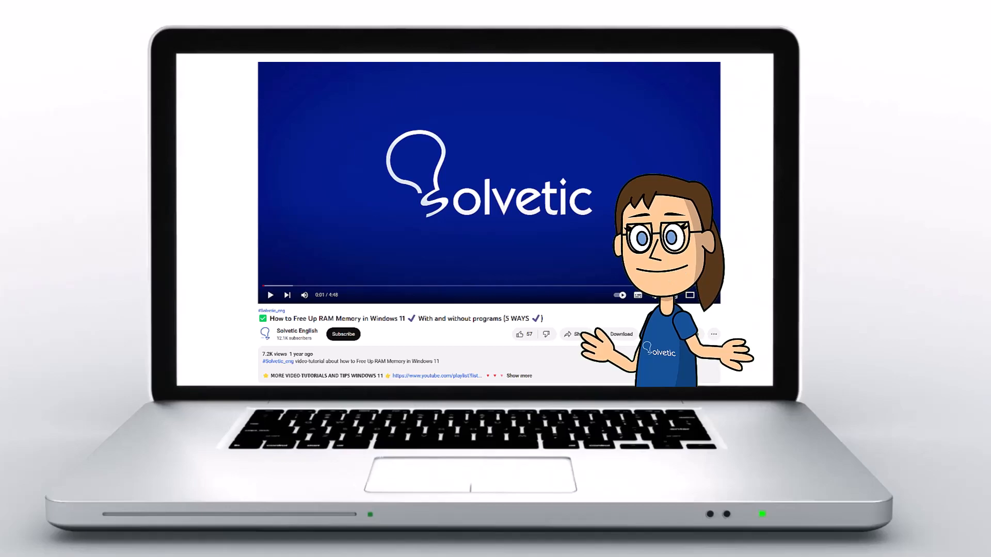
- Go to the Updates tab and open the FC Bayern channel
left_click(519, 375)
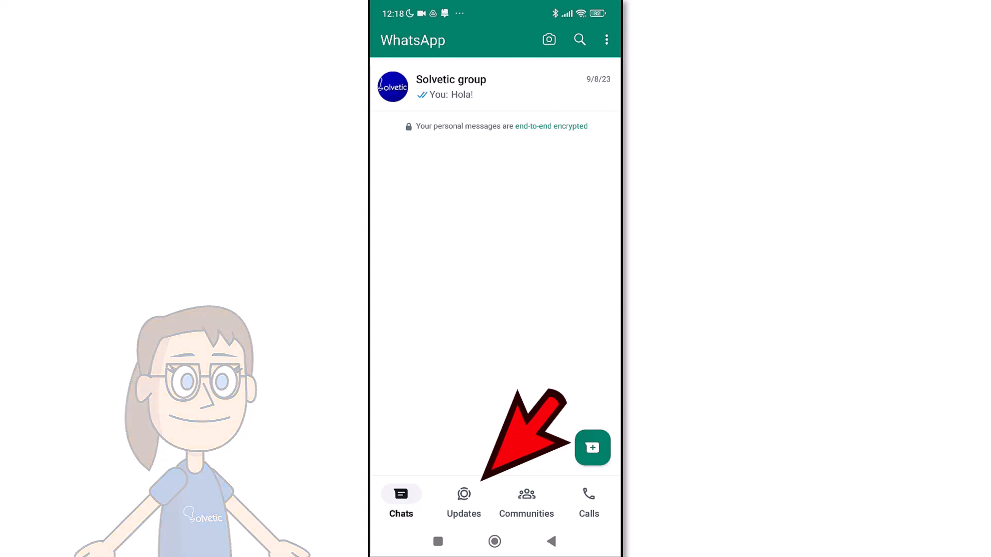
left_click(463, 499)
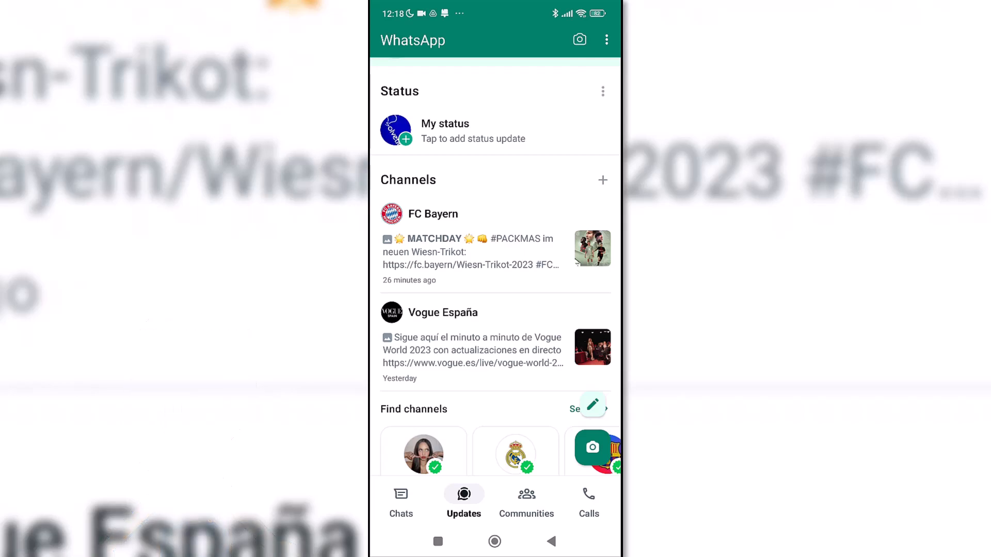
left_click(433, 213)
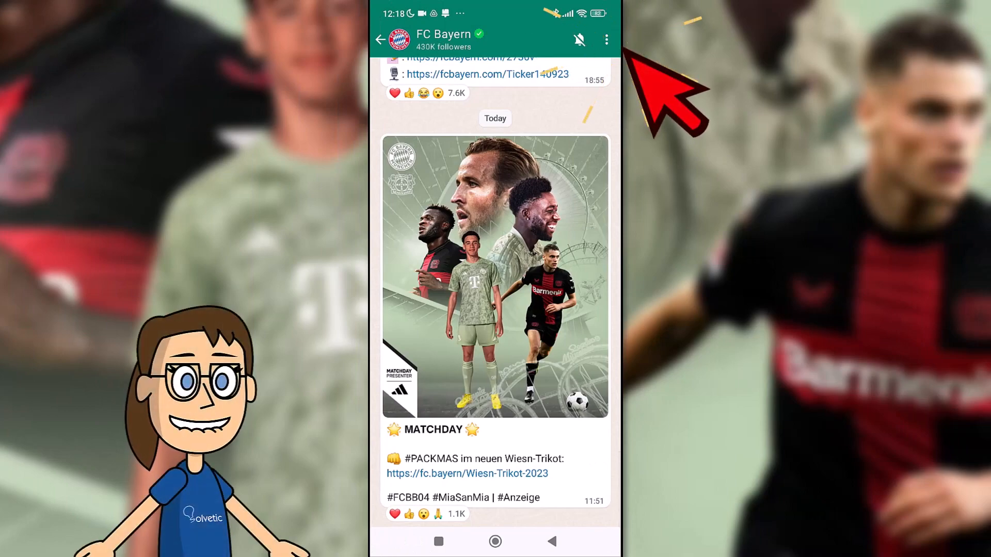
- Unfollow FC Bayern from its options menu and confirm the unfollow
left_click(605, 40)
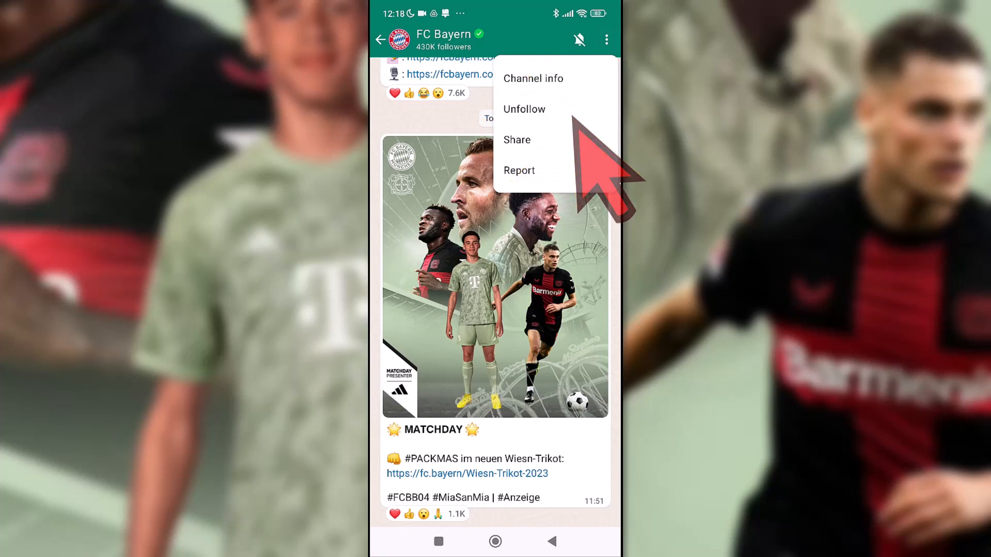
left_click(524, 110)
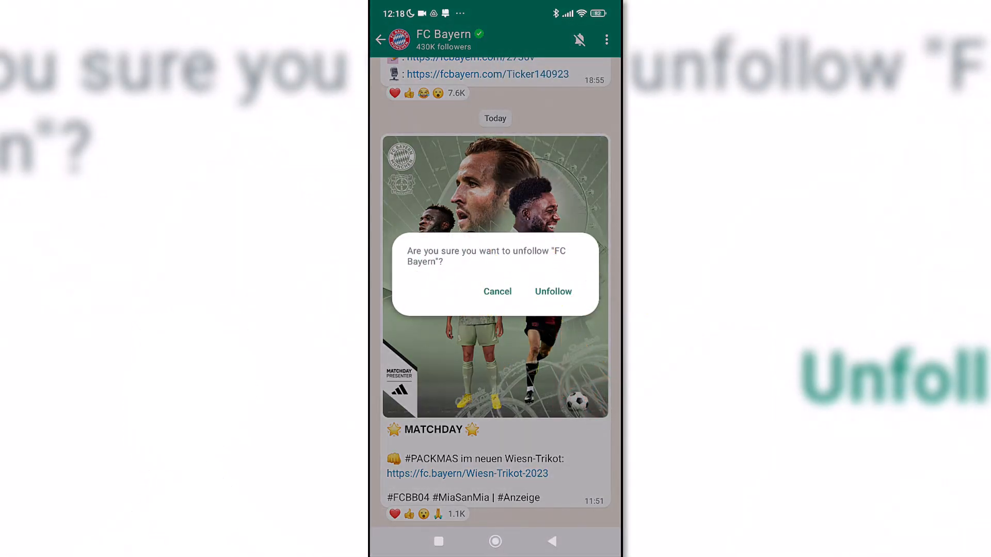
left_click(552, 291)
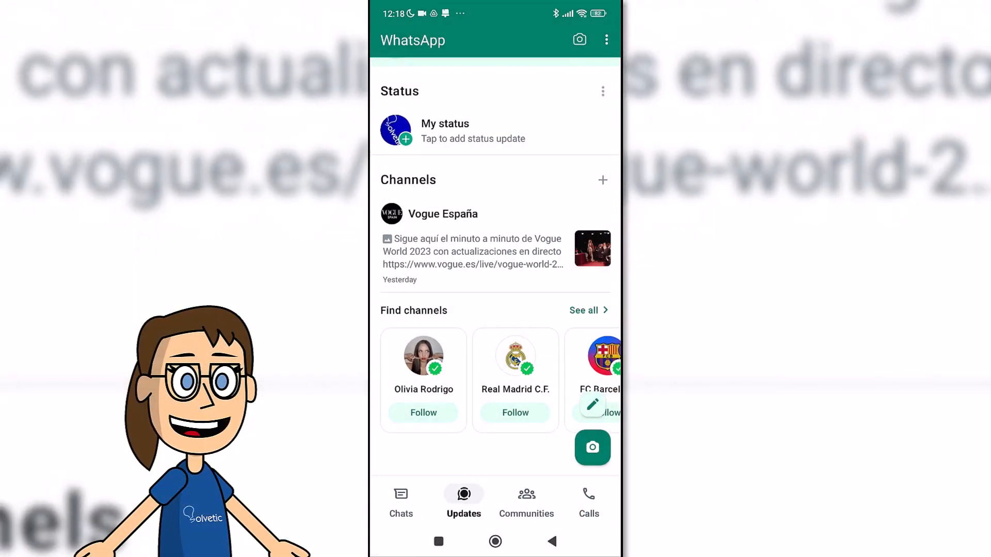
- Unfollow Vogue España from its options menu and confirm the unfollow
left_click(605, 39)
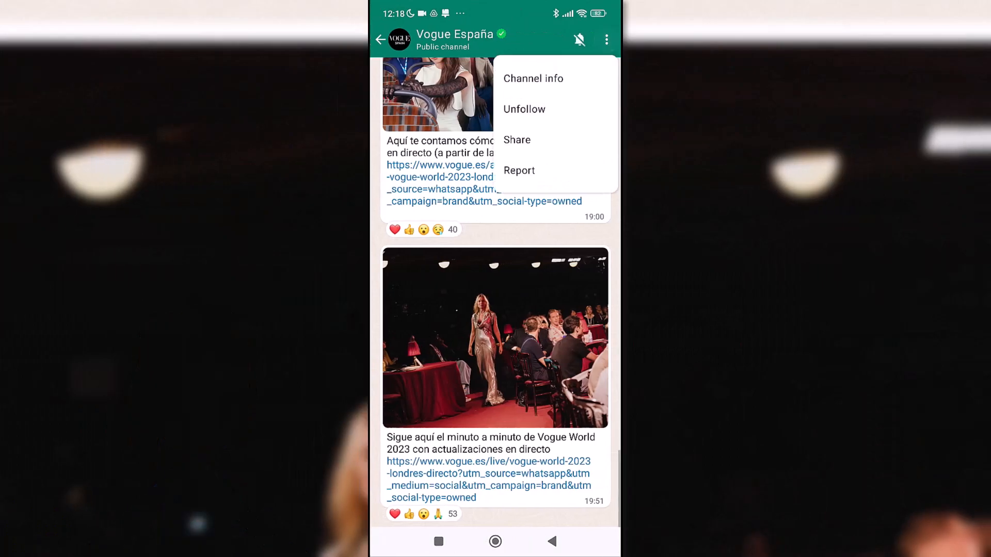
left_click(523, 109)
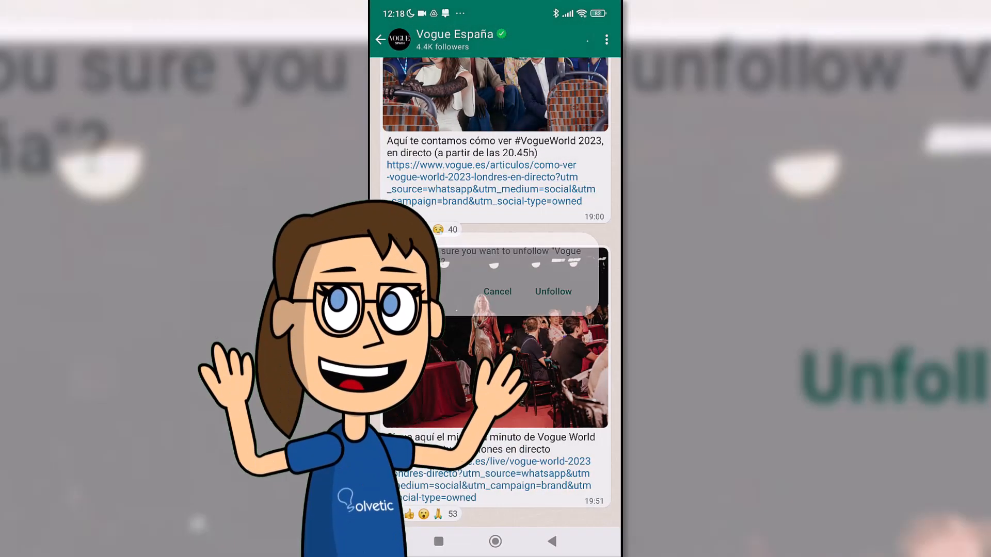
left_click(552, 291)
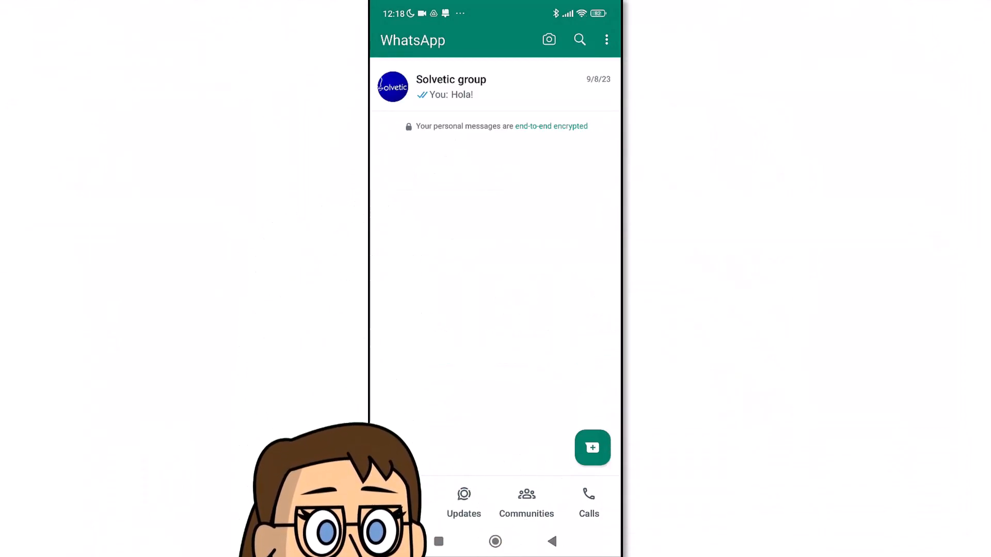
left_click(400, 502)
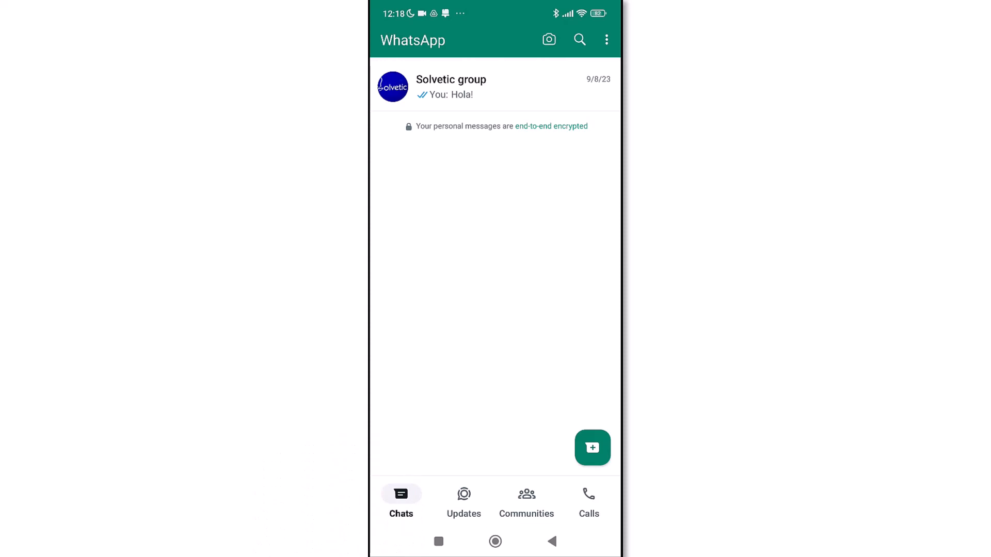